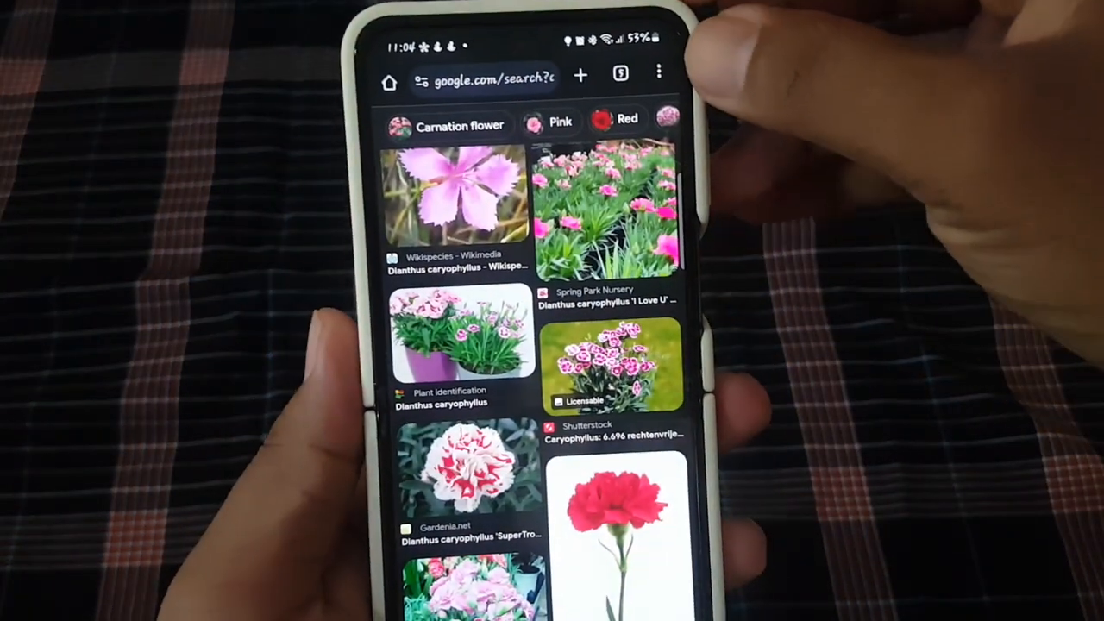
- Open Chrome's Settings from the three-dot toolbar menu
left_click(658, 72)
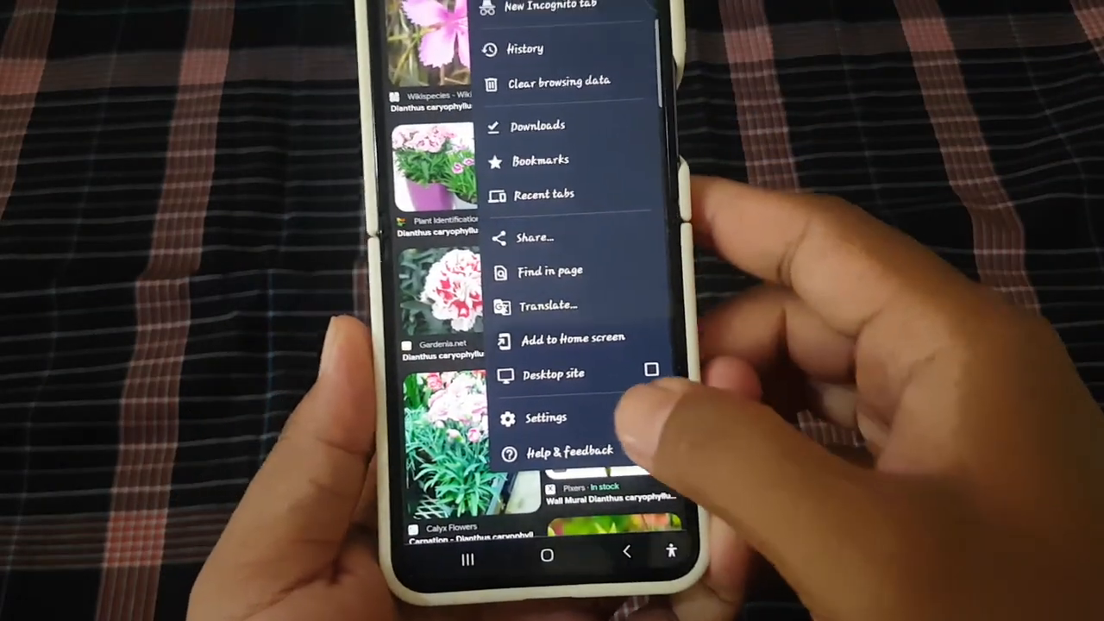
left_click(546, 417)
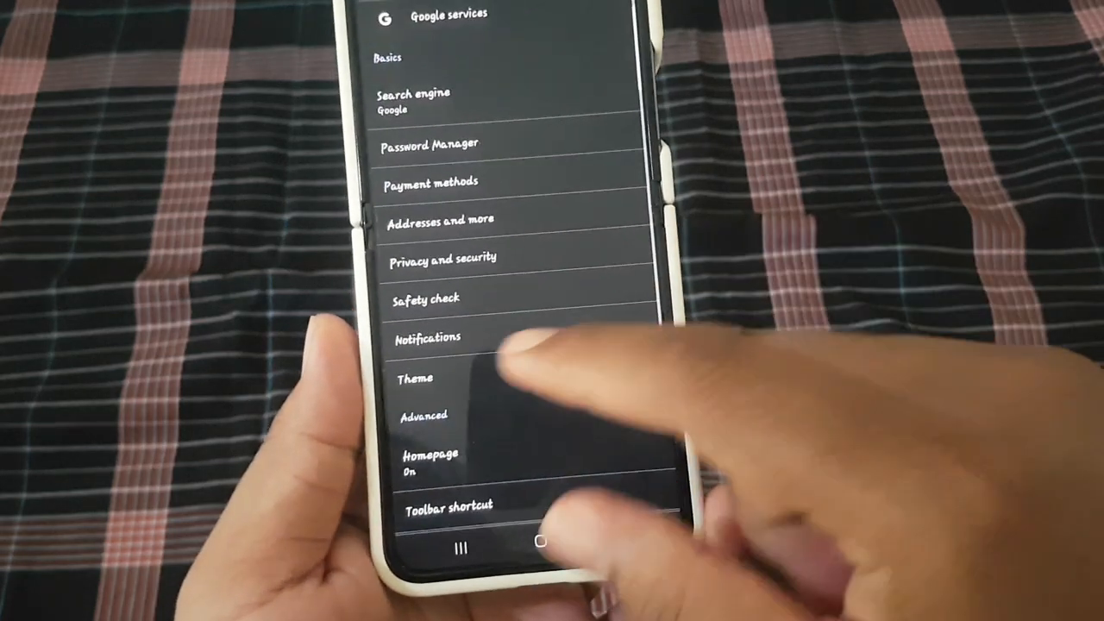
- Open the Notifications entry in Chrome Settings to list notification categories
left_click(428, 337)
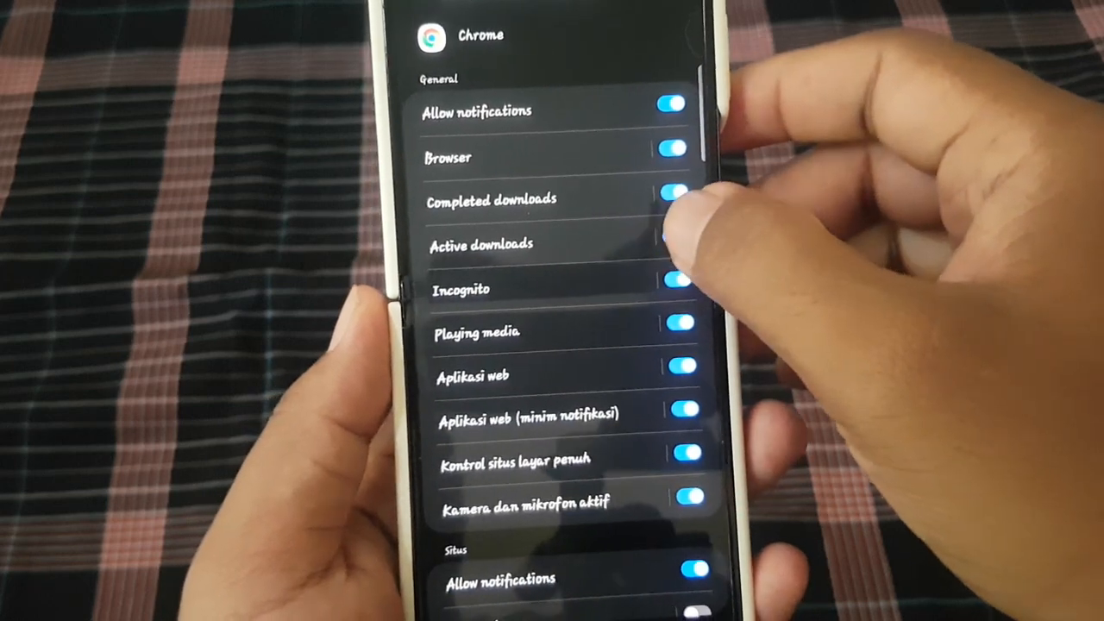
- Turn on Active downloads notifications and set the category to Alert
left_click(673, 239)
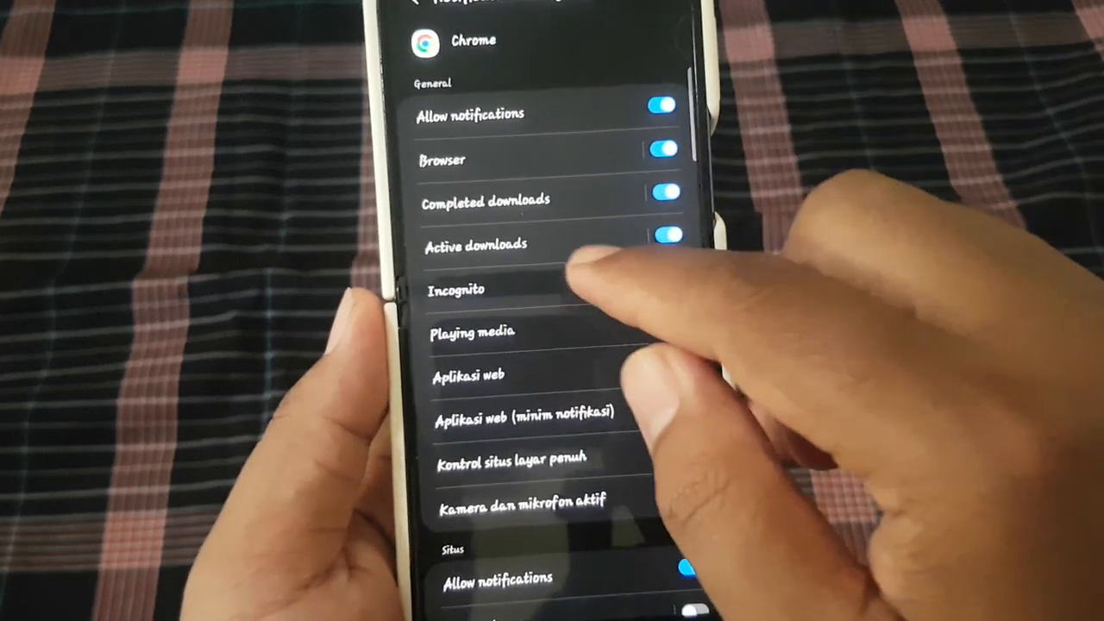
left_click(477, 245)
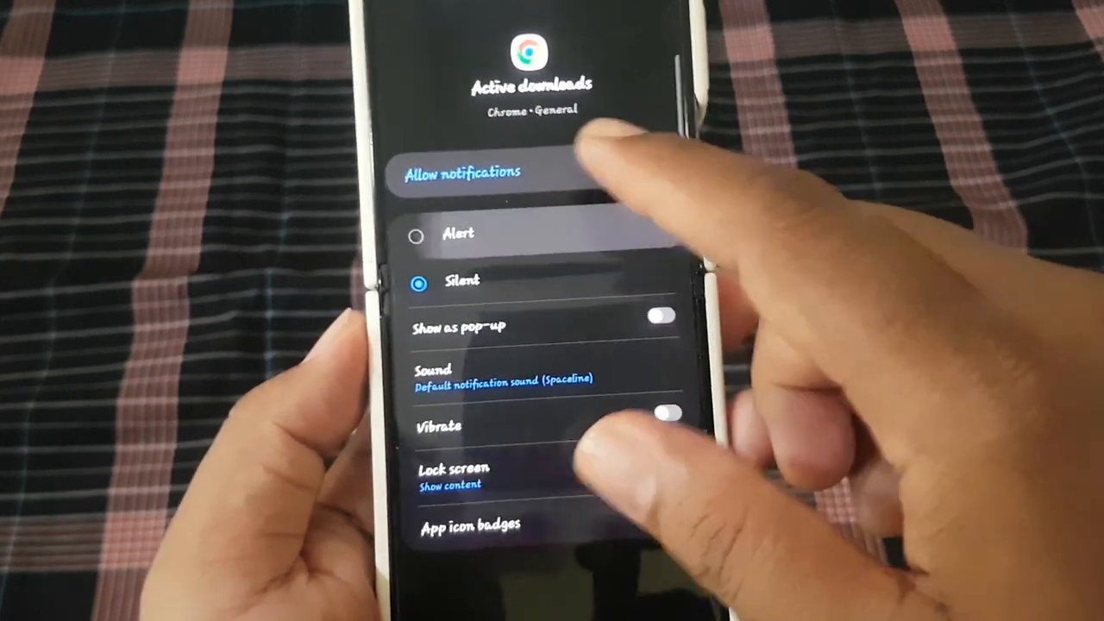
left_click(661, 171)
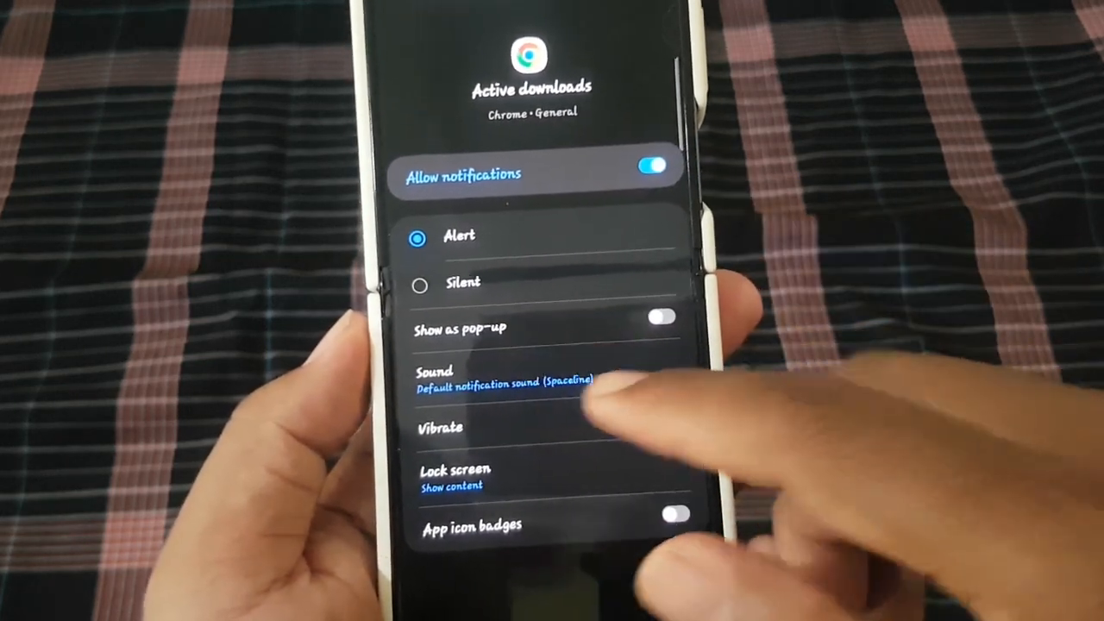